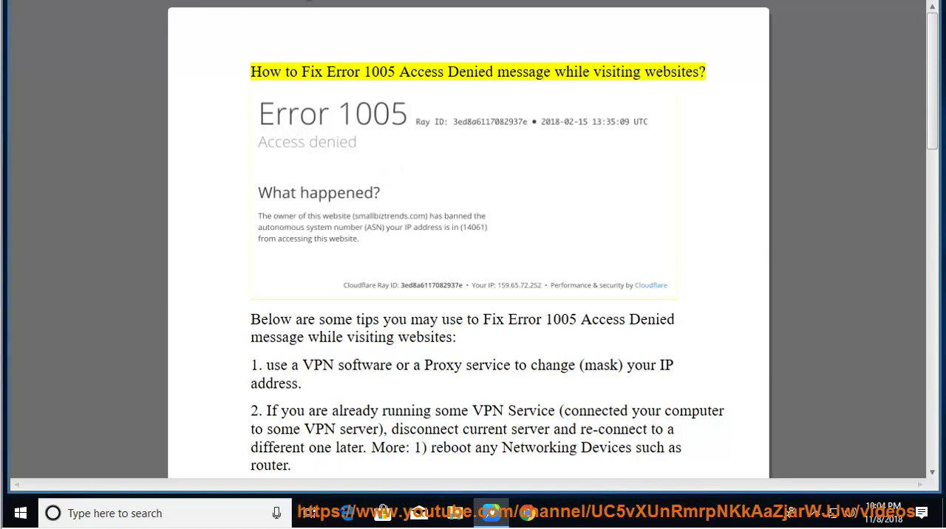
# Select the words 'Fix' and 'Proxy' and highlight text in the first tip
pyautogui.doubleClick(420, 72)
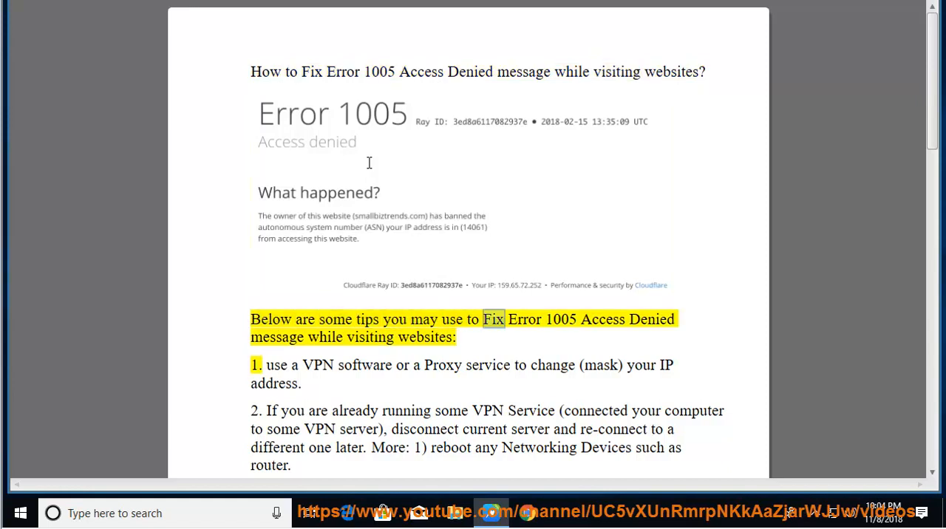
pyautogui.doubleClick(278, 337)
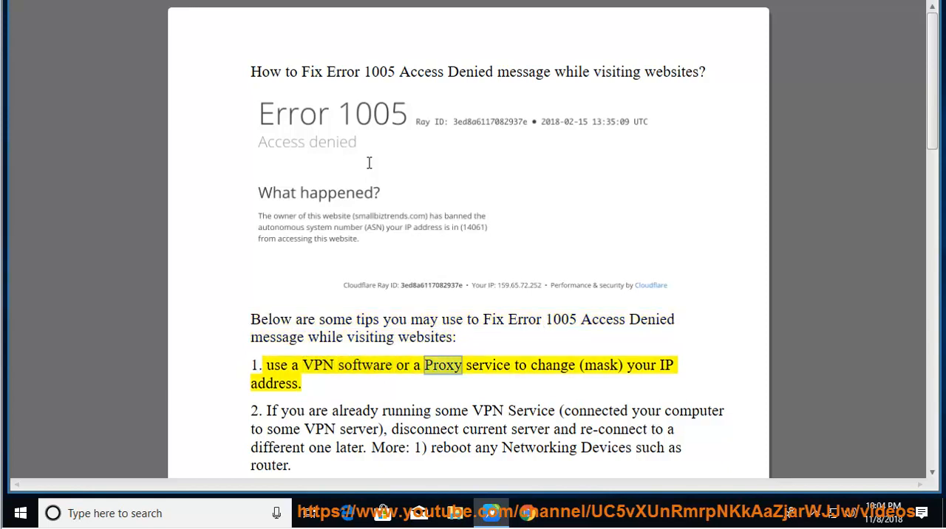
pyautogui.doubleClick(600, 365)
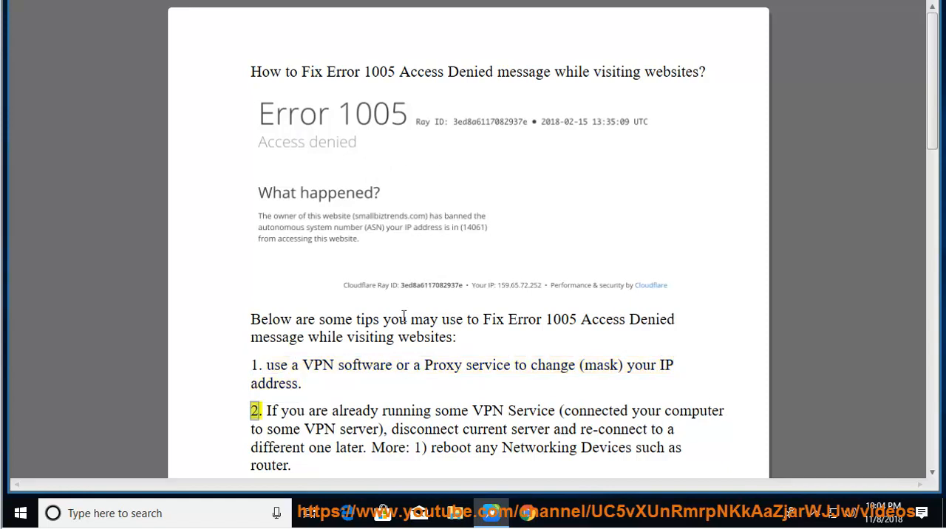
pyautogui.moveTo(266, 411); pyautogui.dragTo(366, 447)
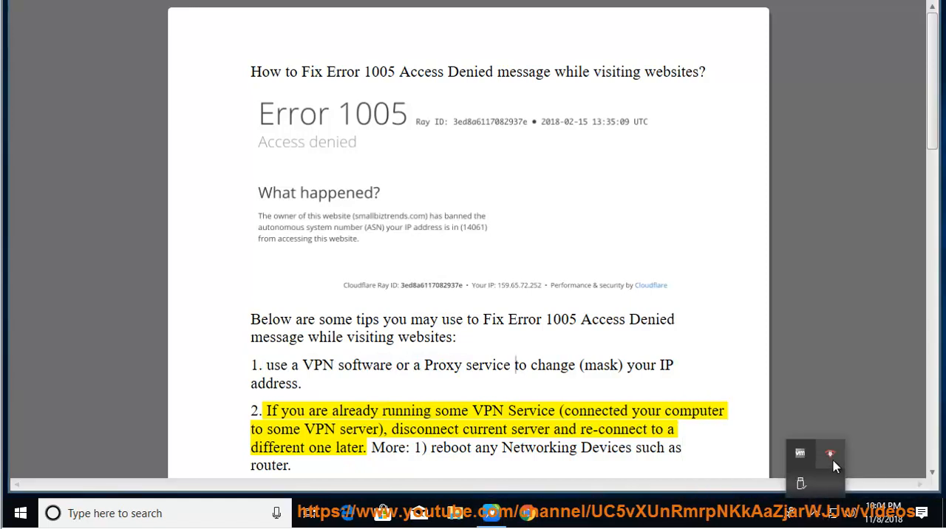
# Set Phantom VPN's location to Australia, start and cancel a connection, then close it
pyautogui.click(821, 454)
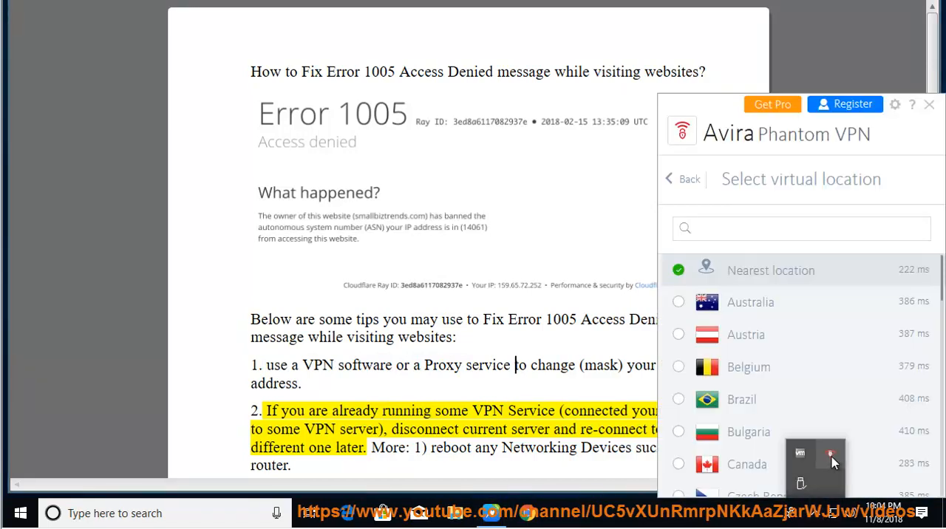
pyautogui.moveTo(850, 161)
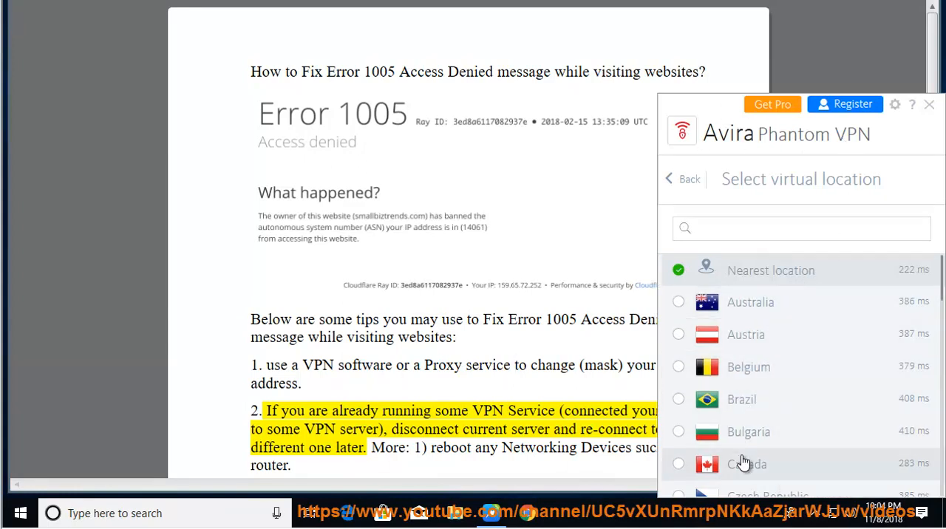
pyautogui.click(749, 303)
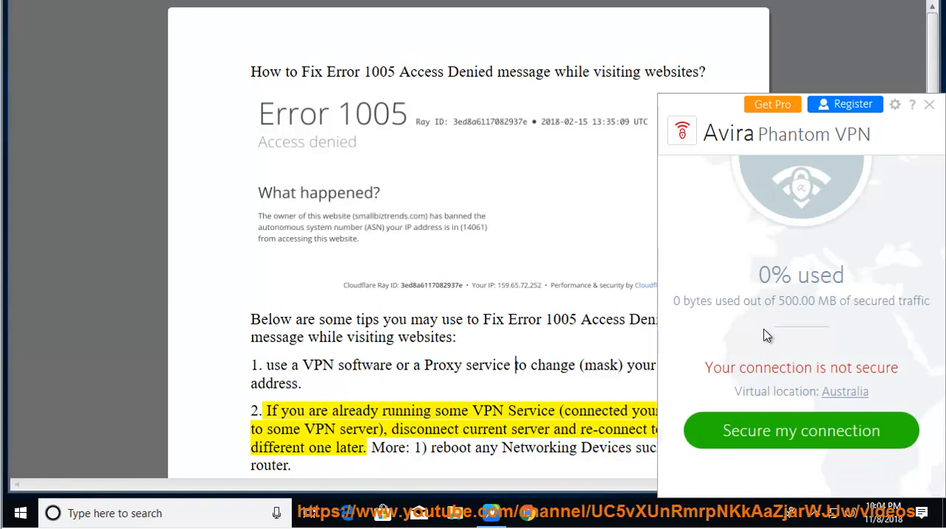
pyautogui.click(801, 430)
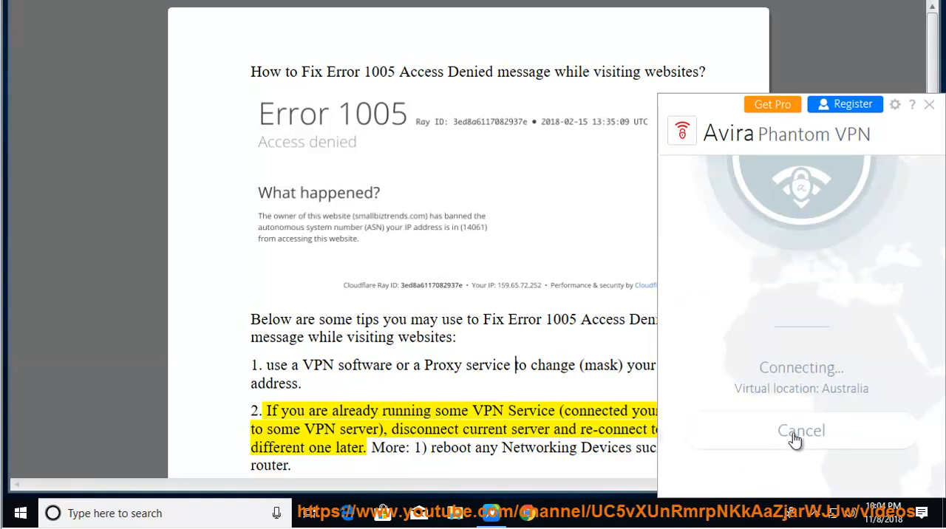
pyautogui.click(801, 430)
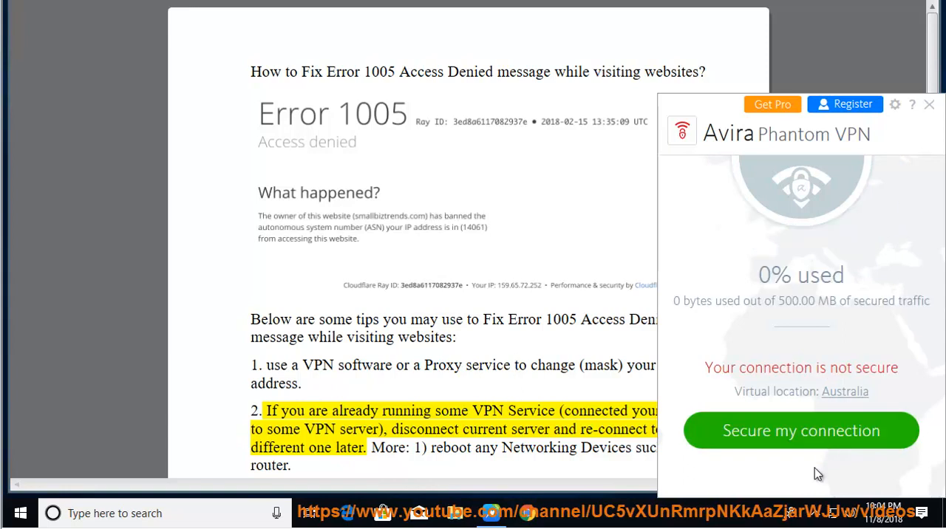
pyautogui.click(929, 104)
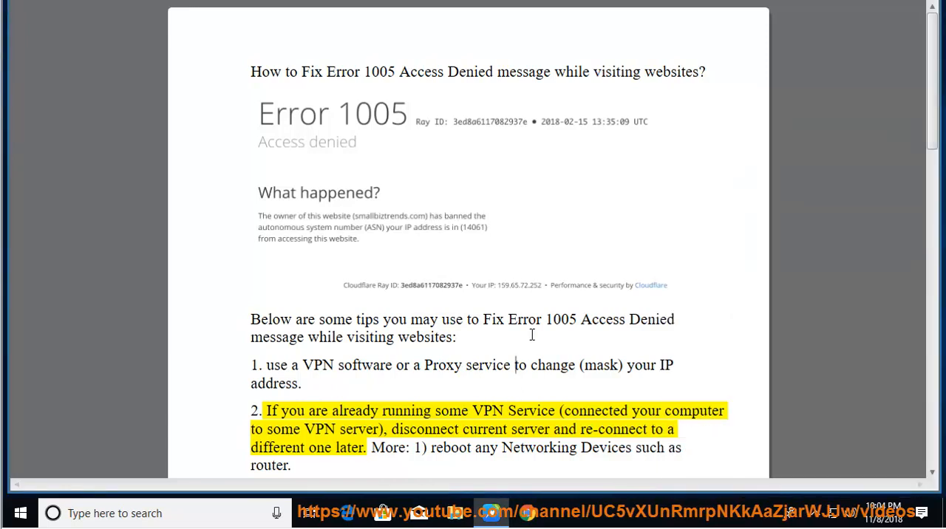
pyautogui.doubleClick(444, 365)
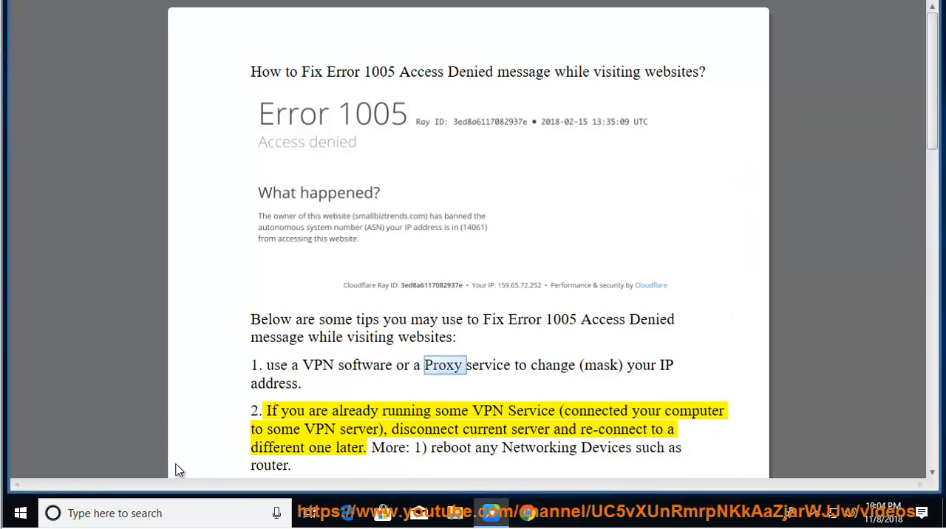
pyautogui.write('ie')
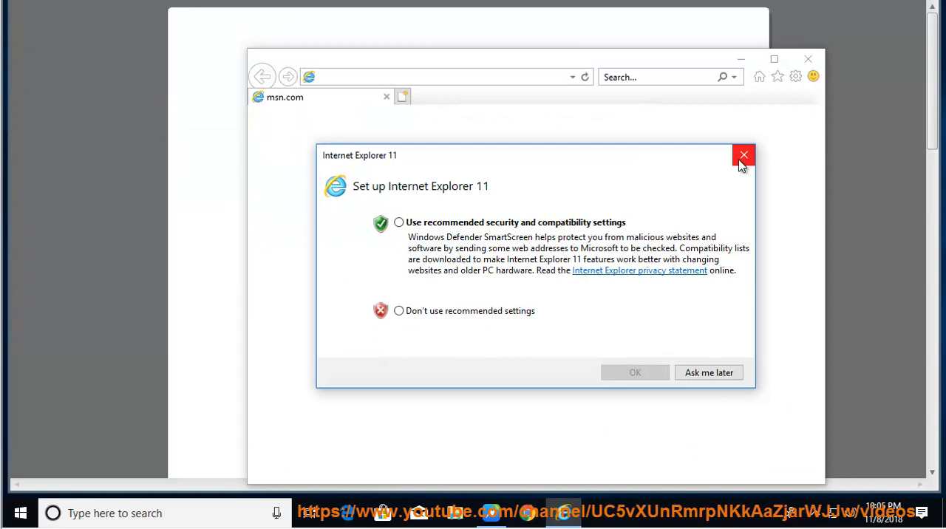
# Set Internet Explorer's LAN proxy to 1.2.3.4 port 80, then close Internet Options
pyautogui.click(792, 76)
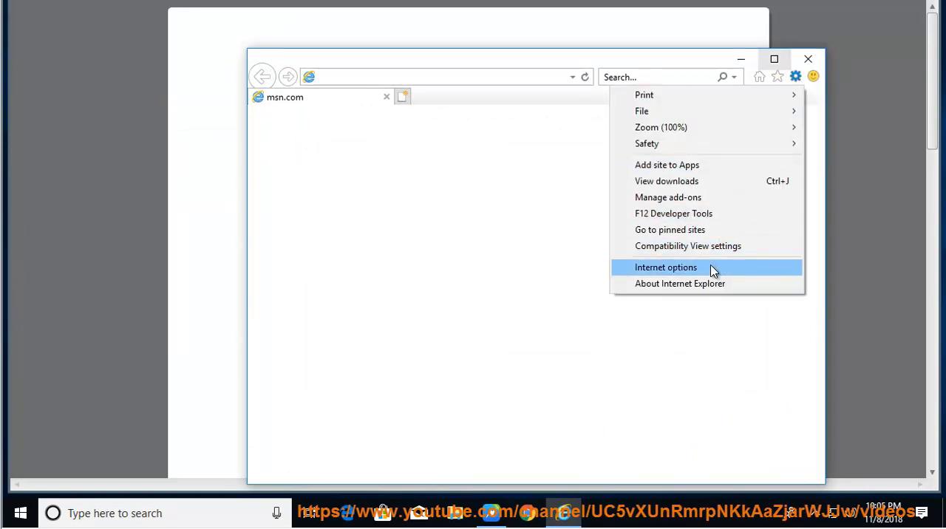
pyautogui.click(665, 267)
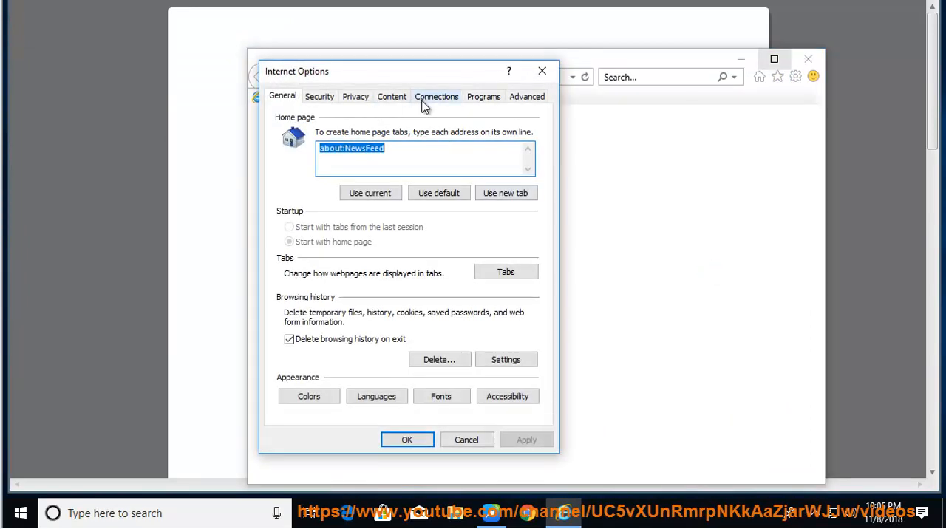
pyautogui.click(436, 96)
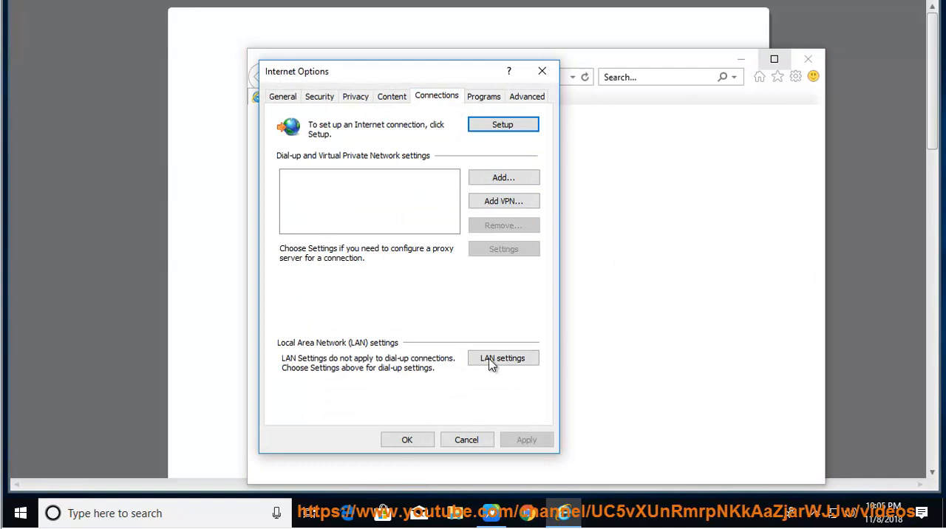
pyautogui.click(502, 357)
pyautogui.write('1')
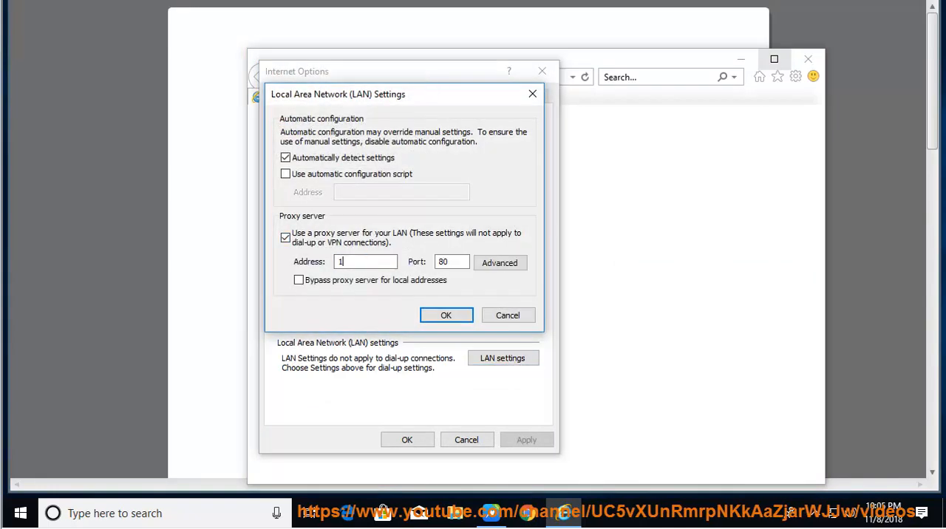
pyautogui.write('.2.3.4')
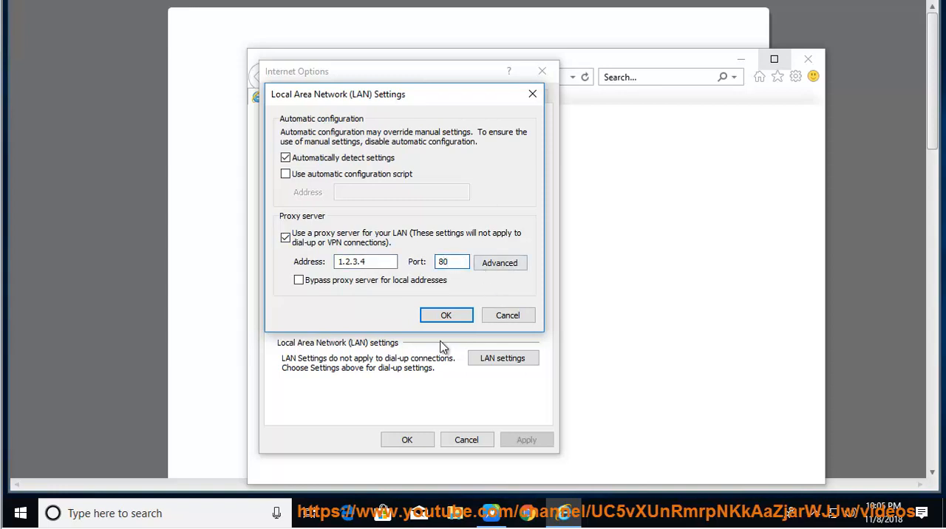
pyautogui.moveTo(450, 327)
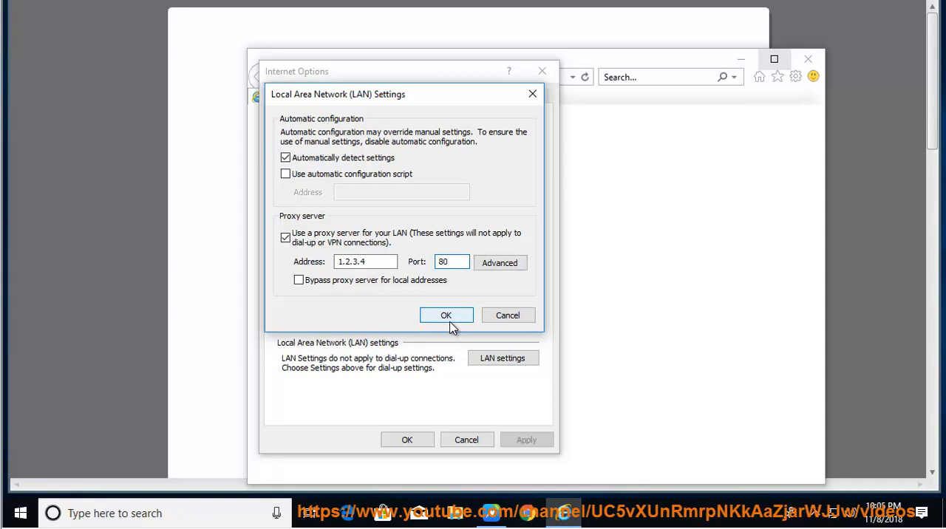
pyautogui.click(446, 315)
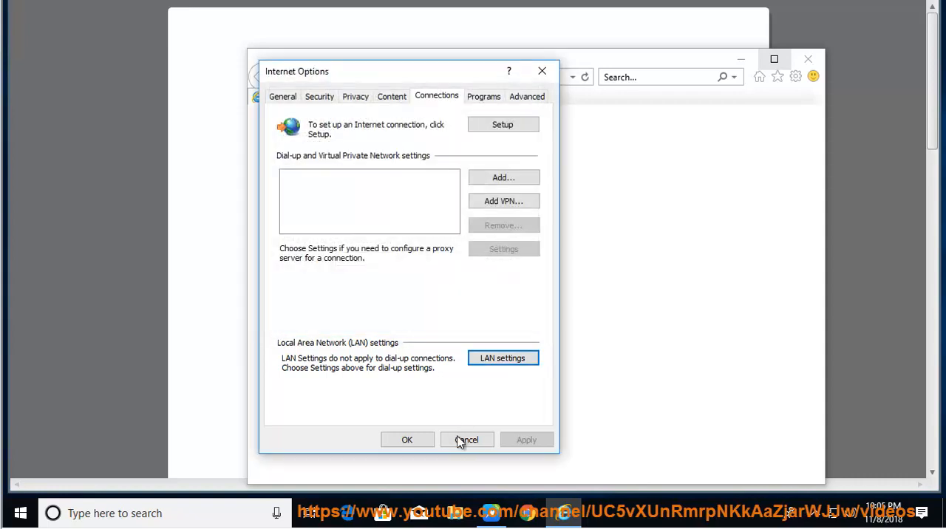
pyautogui.click(466, 440)
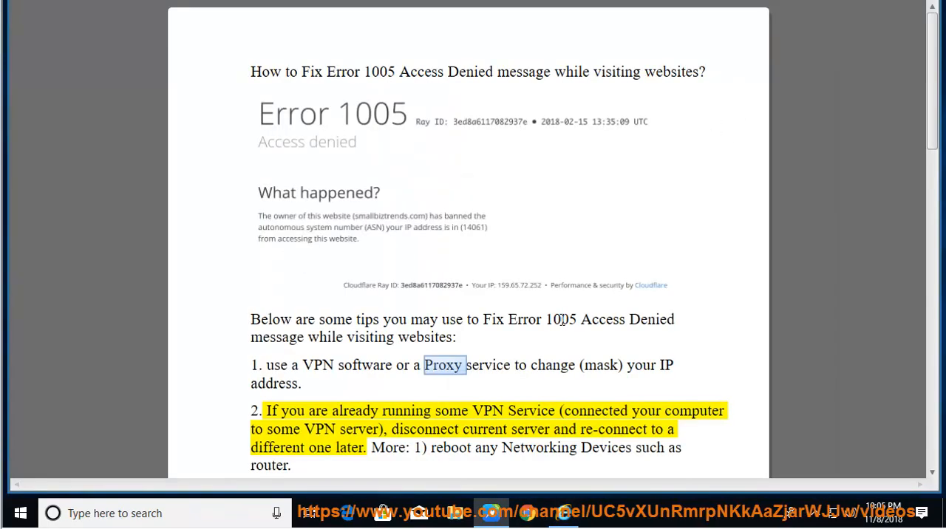
# Select 'later' in tip 2 and scroll down to the router reboot illustration
pyautogui.doubleClick(487, 411)
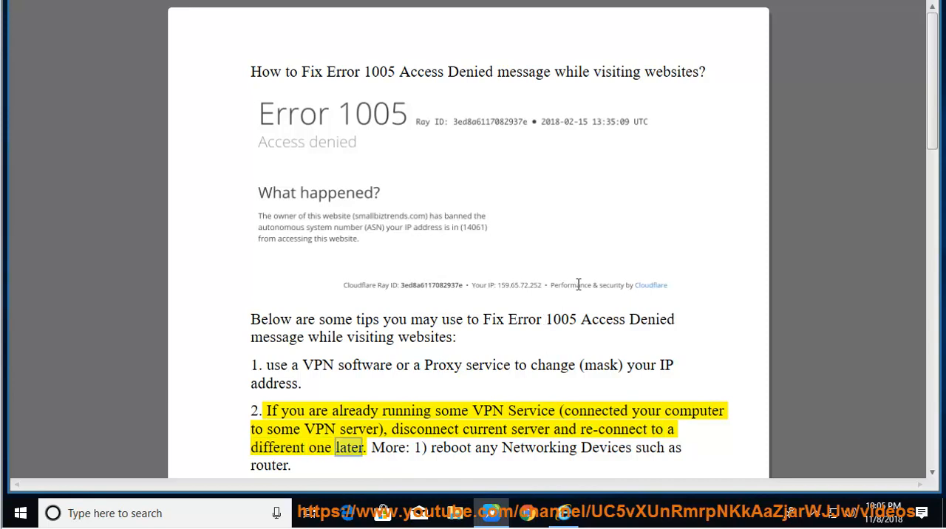
pyautogui.scroll(-3)
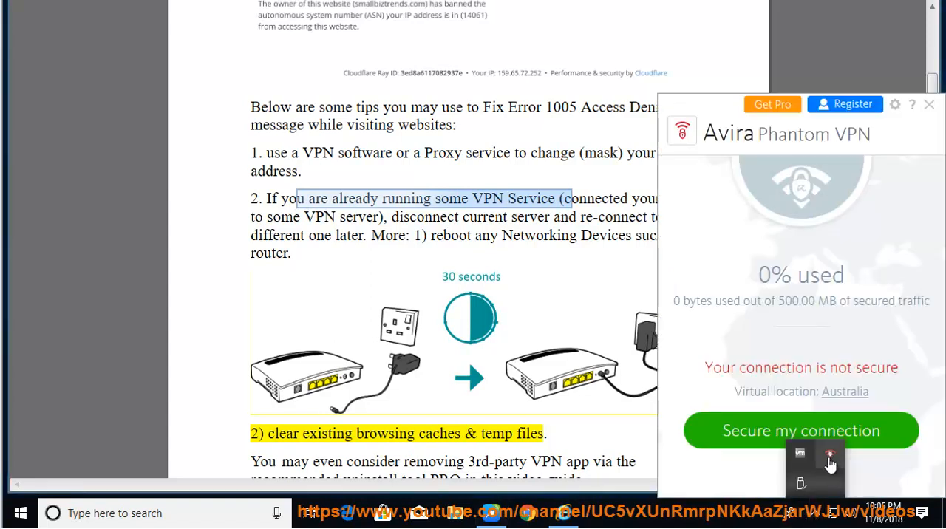
# Close the VPN window and select 're-connect to a different one' in tip 2
pyautogui.click(929, 104)
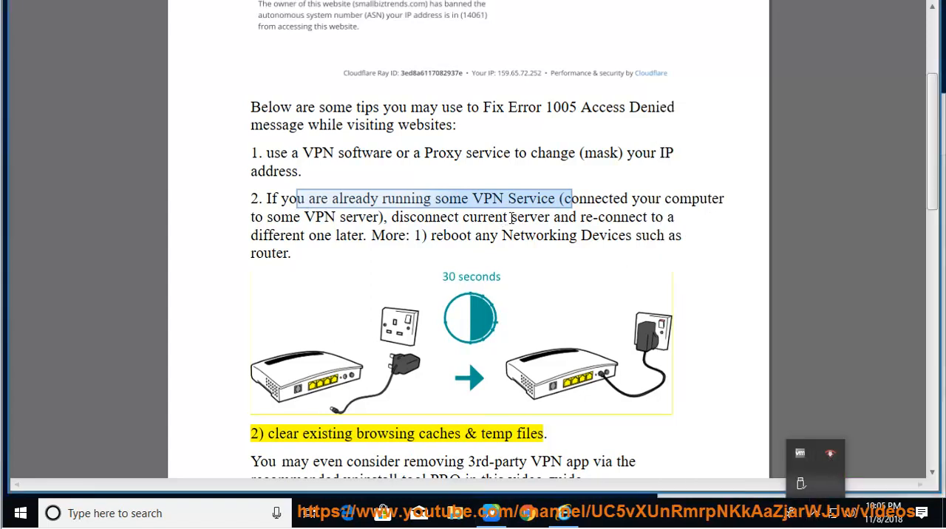
pyautogui.click(505, 217)
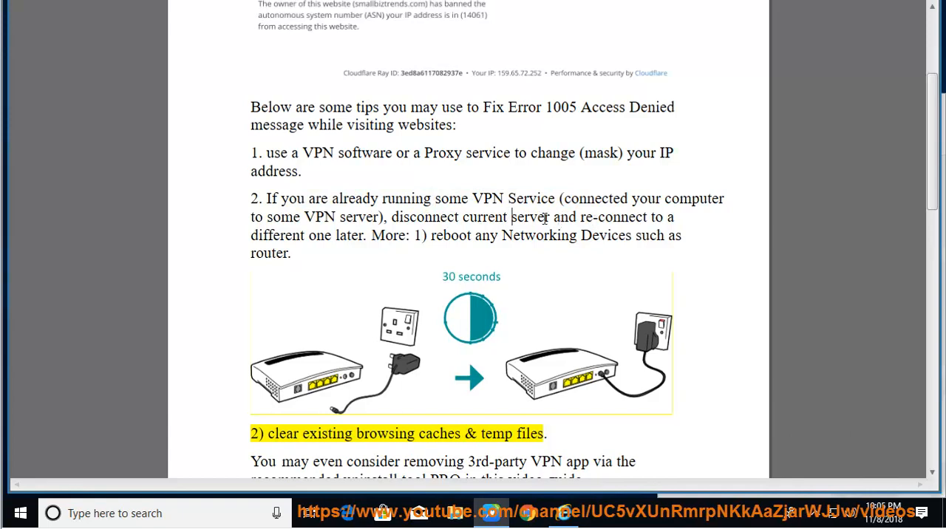
pyautogui.moveTo(582, 216); pyautogui.dragTo(333, 235)
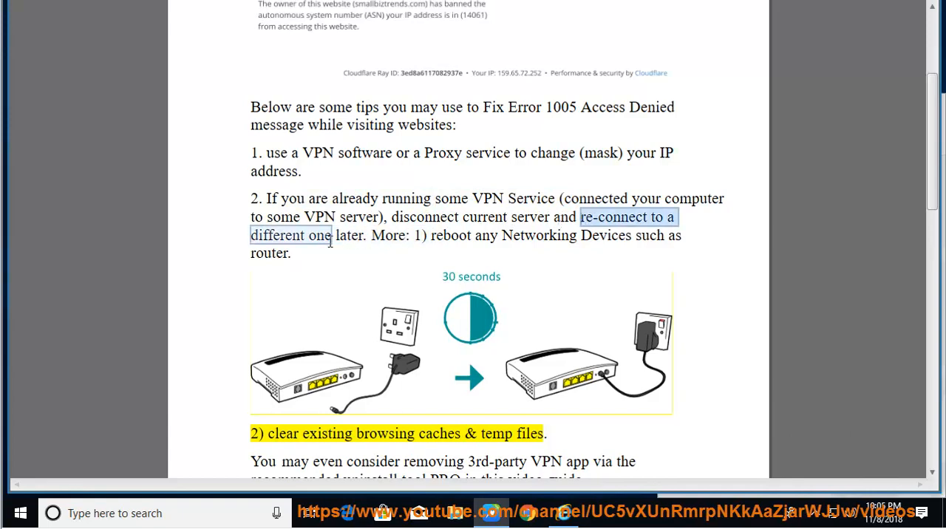
pyautogui.moveTo(806, 519)
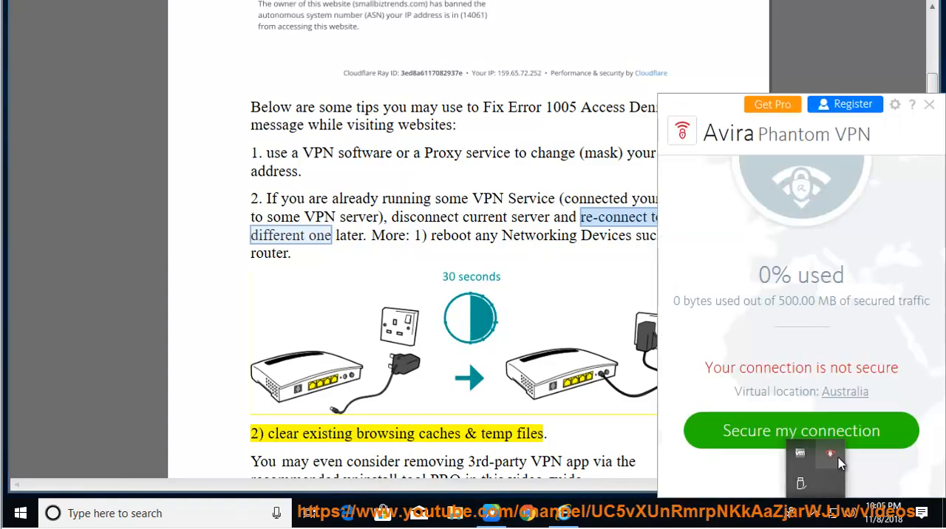
pyautogui.moveTo(852, 407)
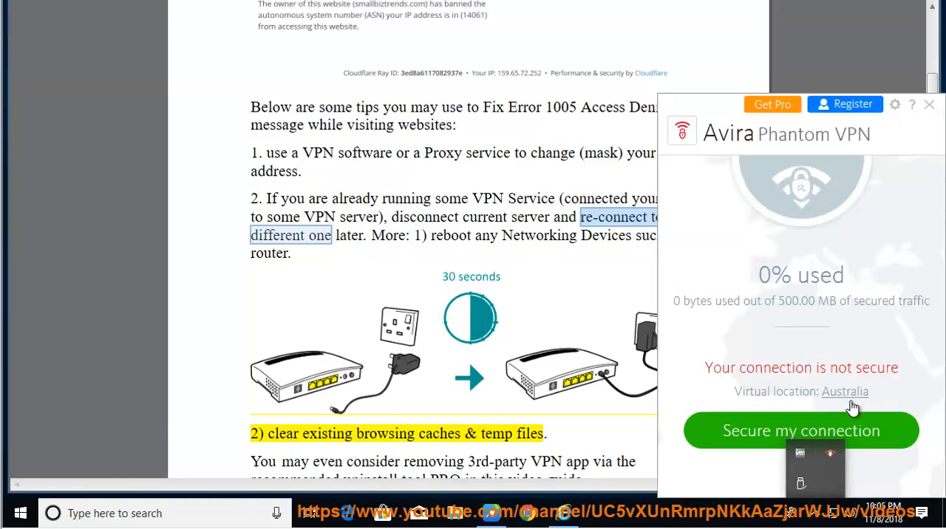
# Pick Germany from Phantom VPN's virtual location list in place of Australia
pyautogui.click(845, 391)
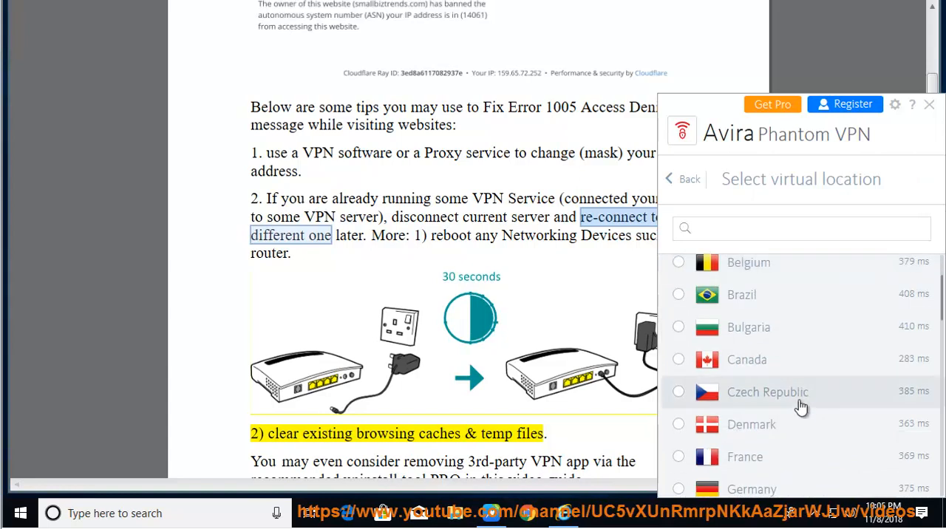
pyautogui.scroll(-3)
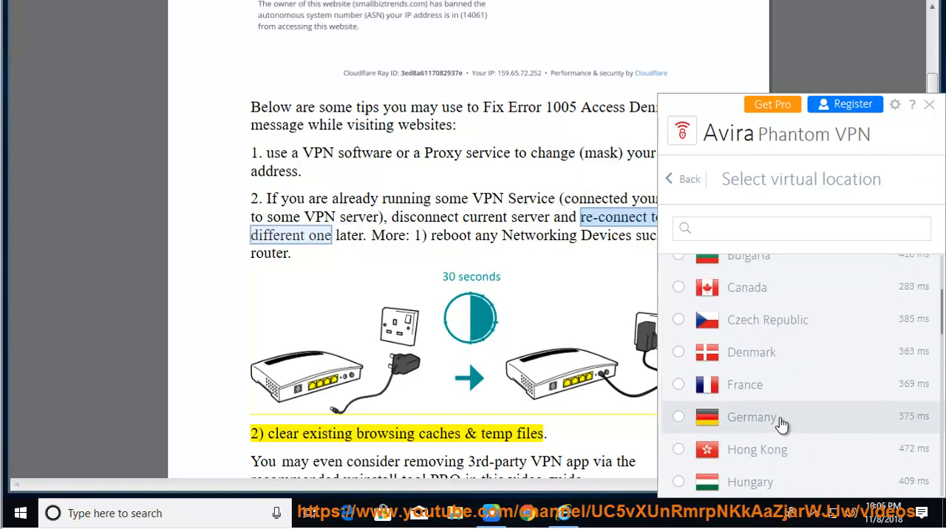
pyautogui.click(752, 417)
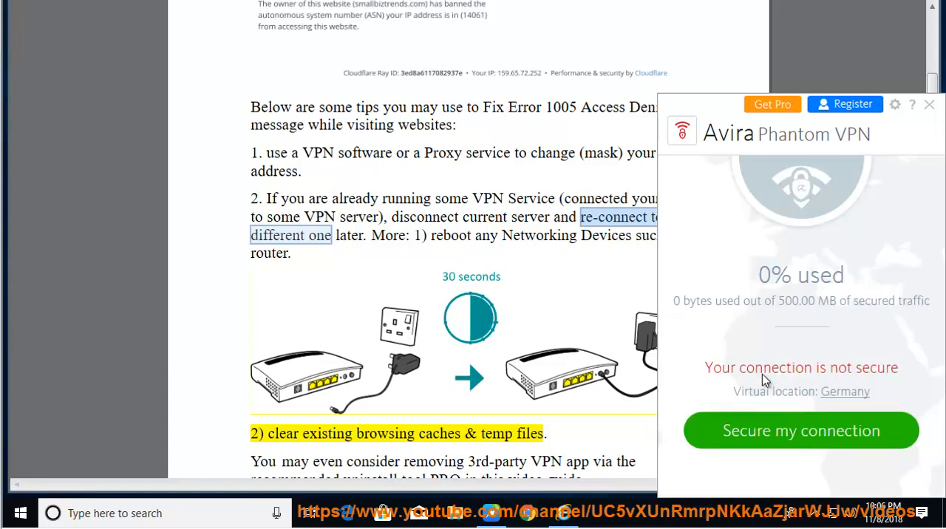
pyautogui.click(801, 431)
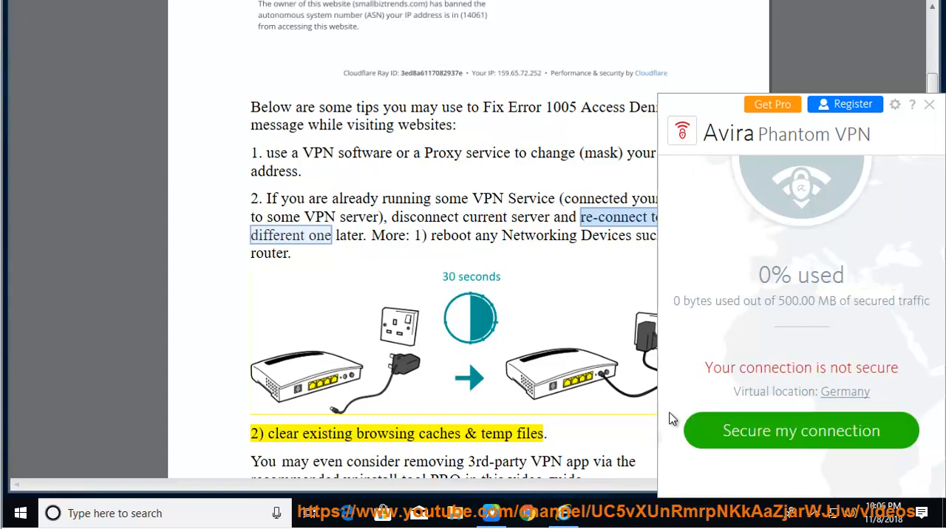
# Close the VPN window, select 'reboot' in tip 2, and scroll down
pyautogui.click(929, 104)
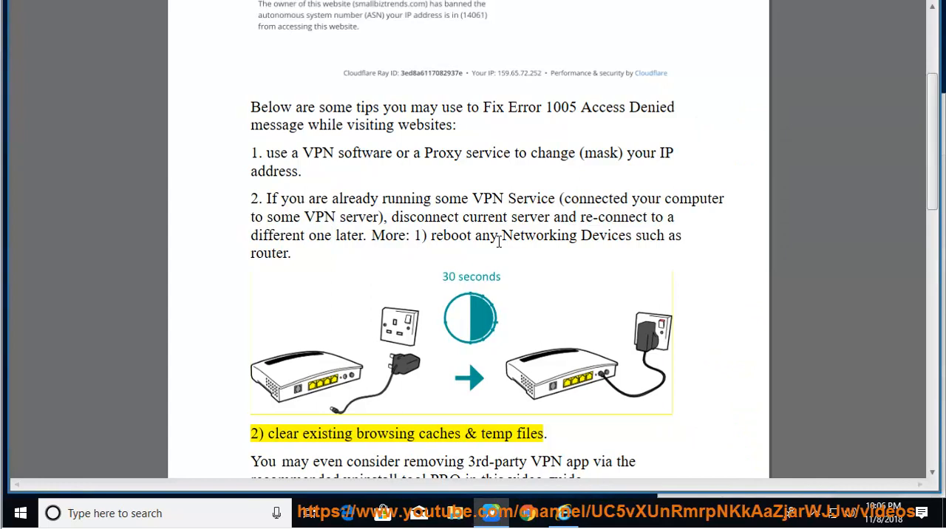
pyautogui.doubleClick(456, 235)
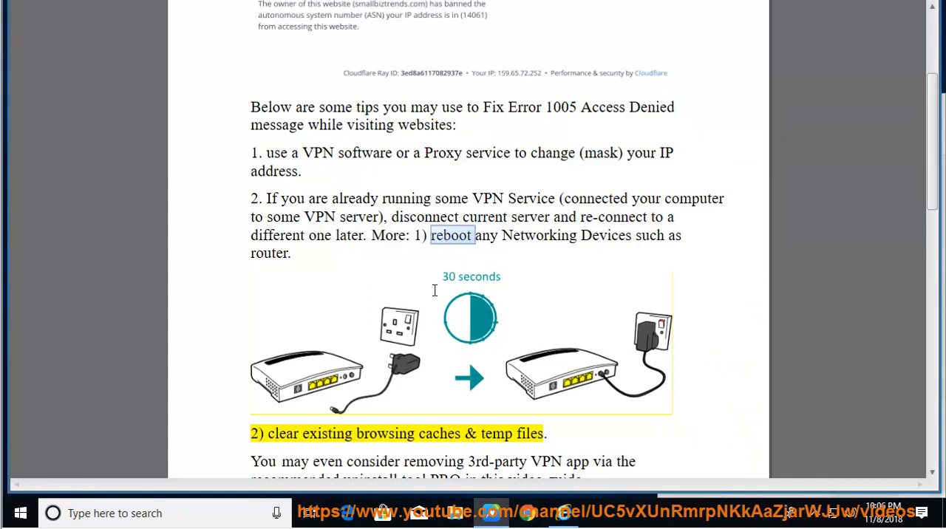
pyautogui.scroll(-3)
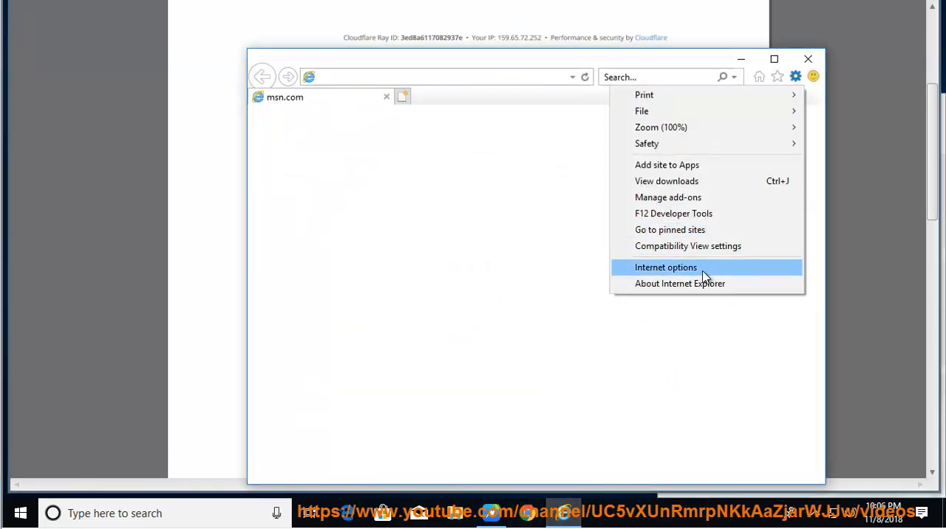
# Delete IE's browsing history with all boxes ticked, then OK out of Internet Options
pyautogui.click(665, 267)
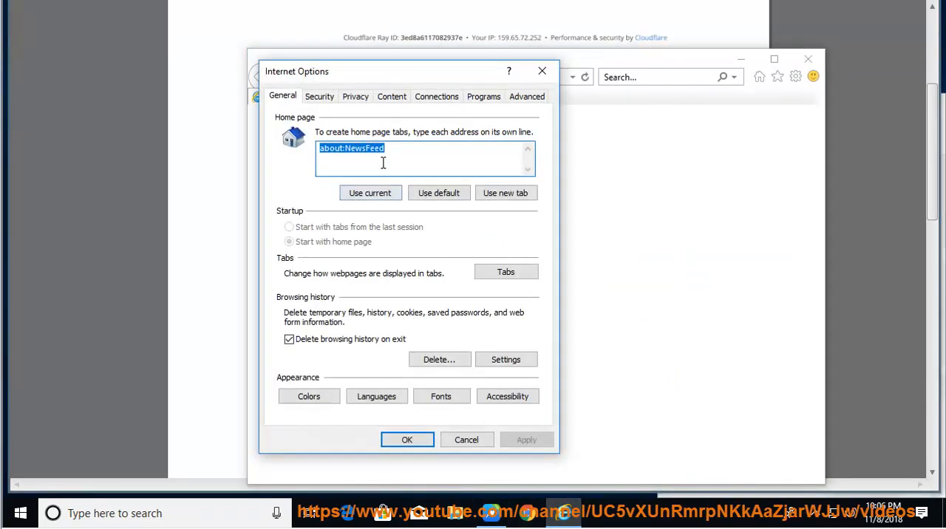
pyautogui.click(439, 359)
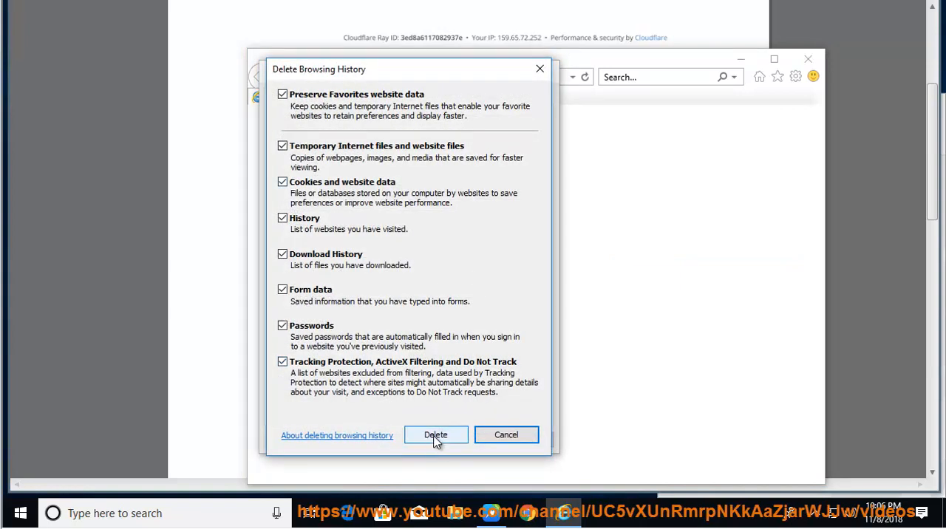
pyautogui.click(436, 435)
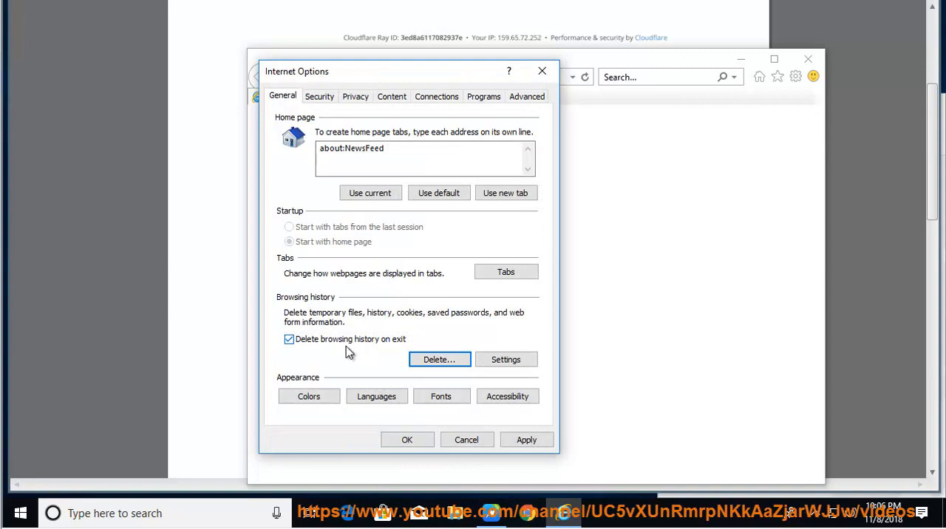
pyautogui.click(439, 359)
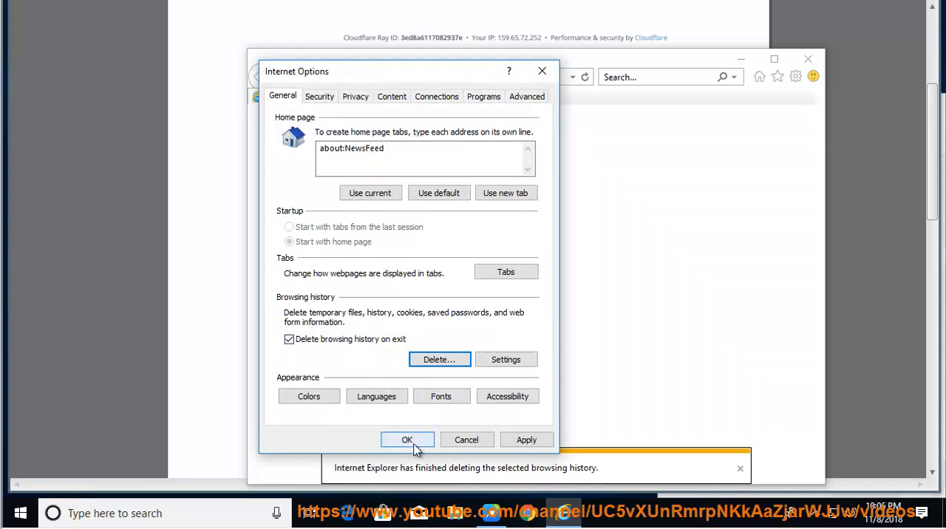
pyautogui.click(408, 439)
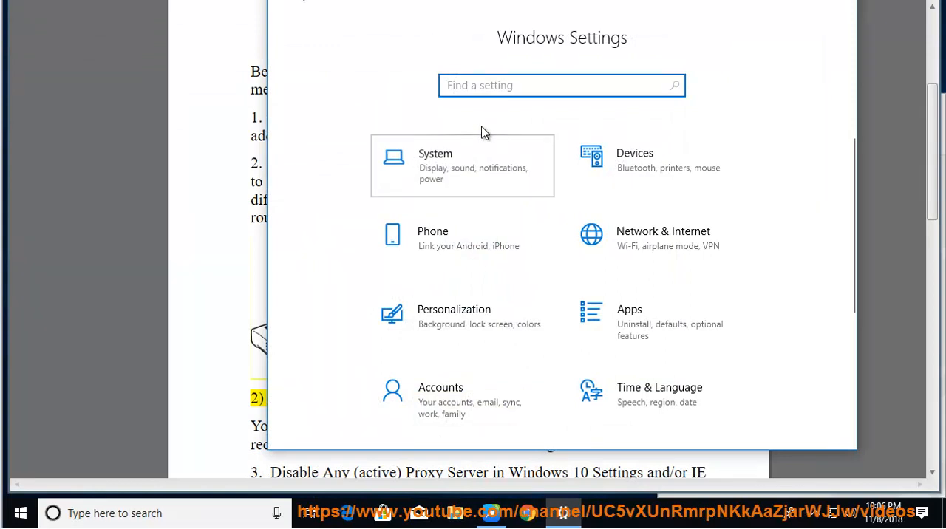
# Under System > Storage, set Storage sense recycle bin cleanup to 60 days
pyautogui.click(462, 165)
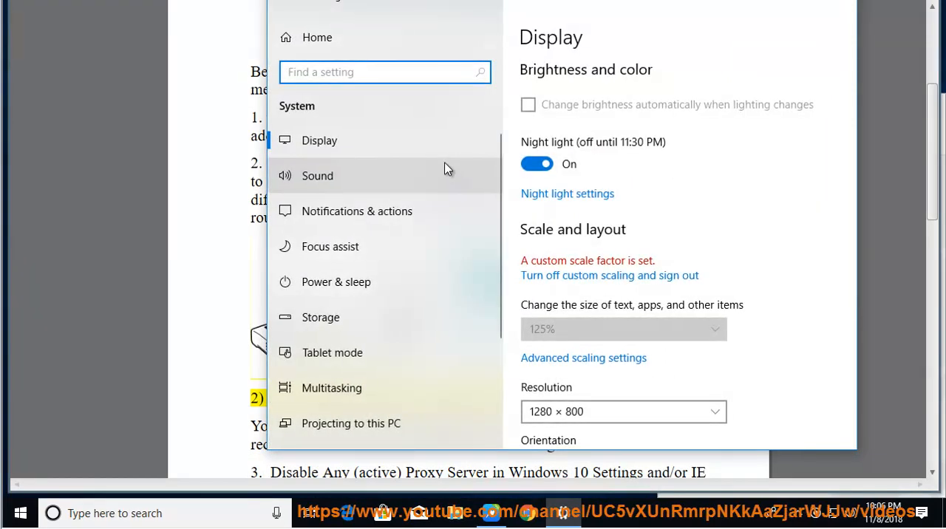
pyautogui.click(320, 317)
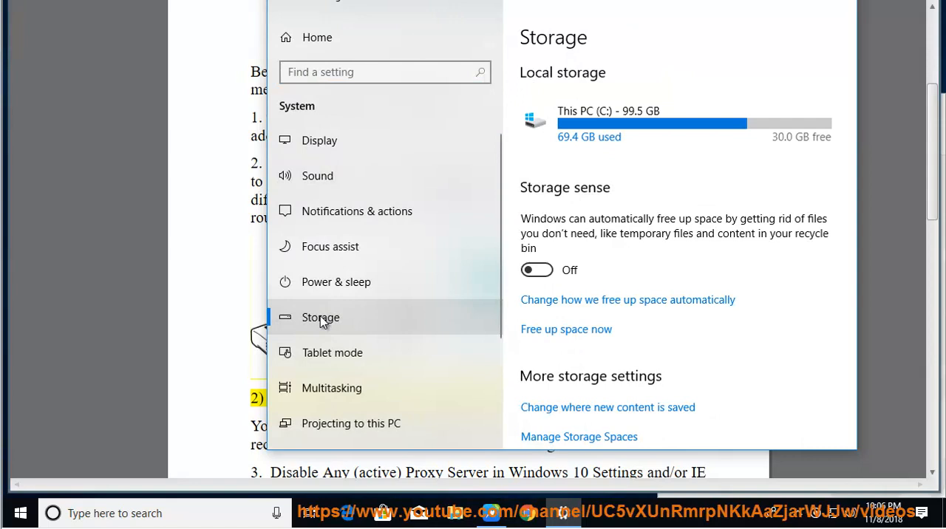
pyautogui.moveTo(648, 309)
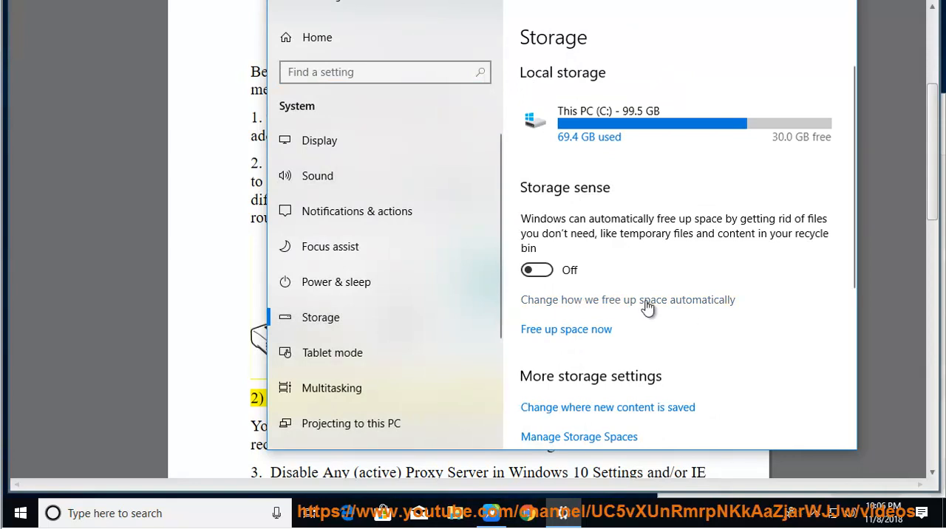
pyautogui.click(627, 299)
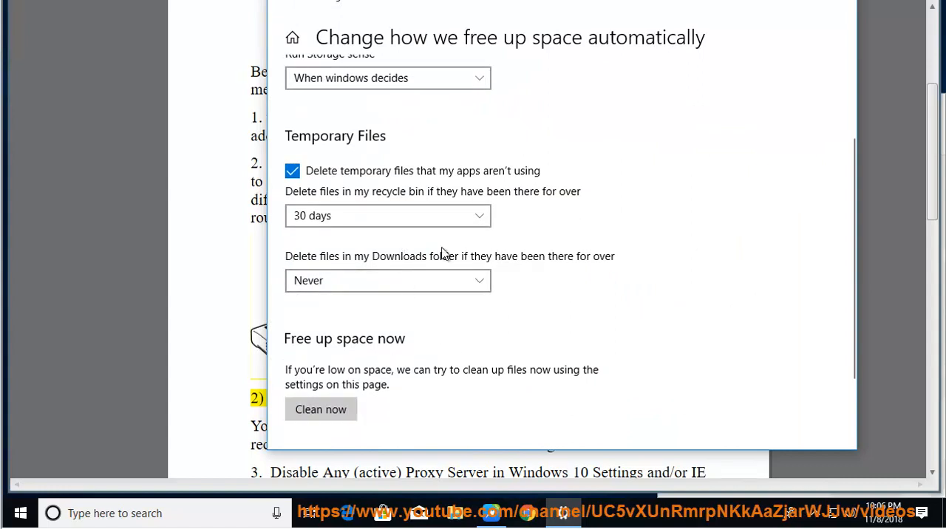
pyautogui.click(388, 215)
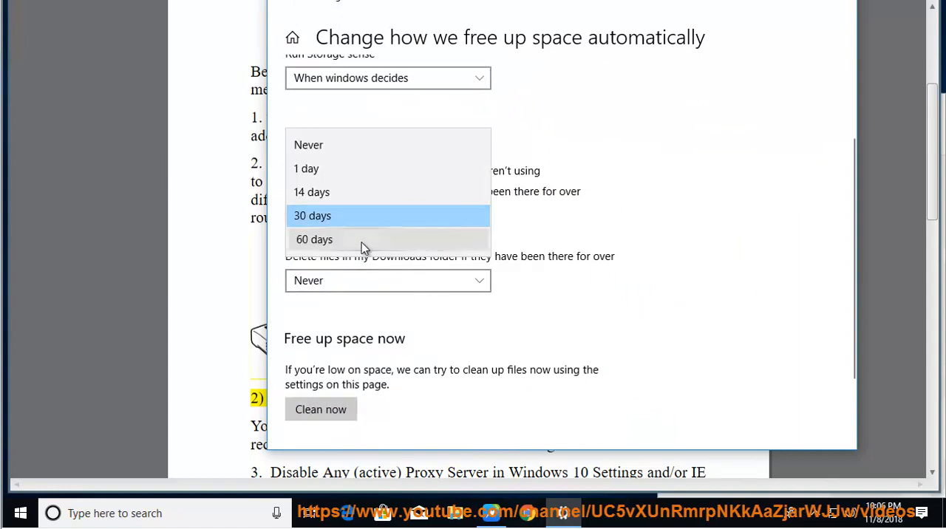
pyautogui.click(314, 239)
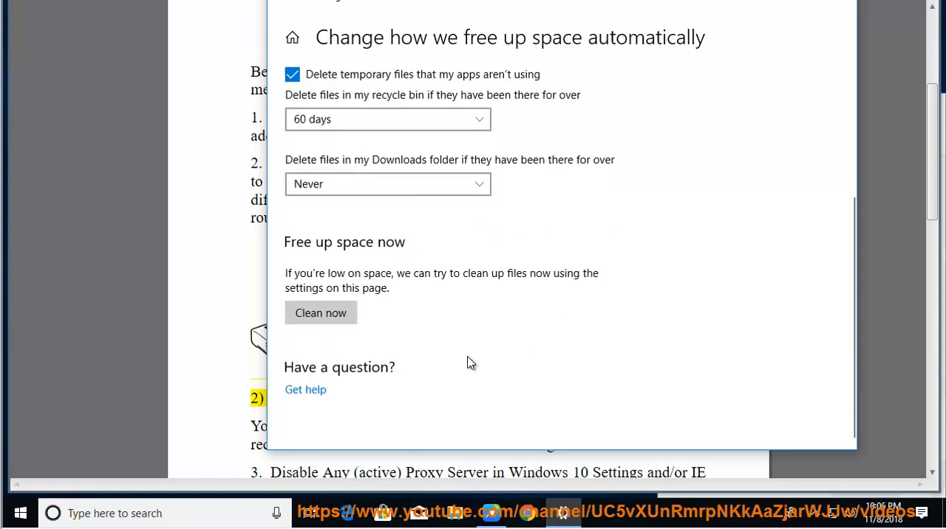
pyautogui.scroll(3)
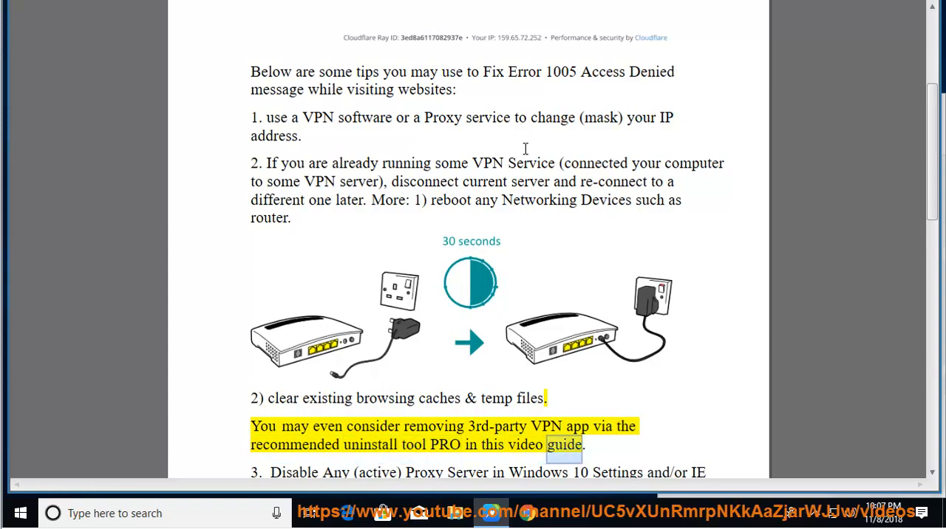
# Scroll to tip 3, select 'Settings', scroll to tip 4, and open Start
pyautogui.scroll(-3)
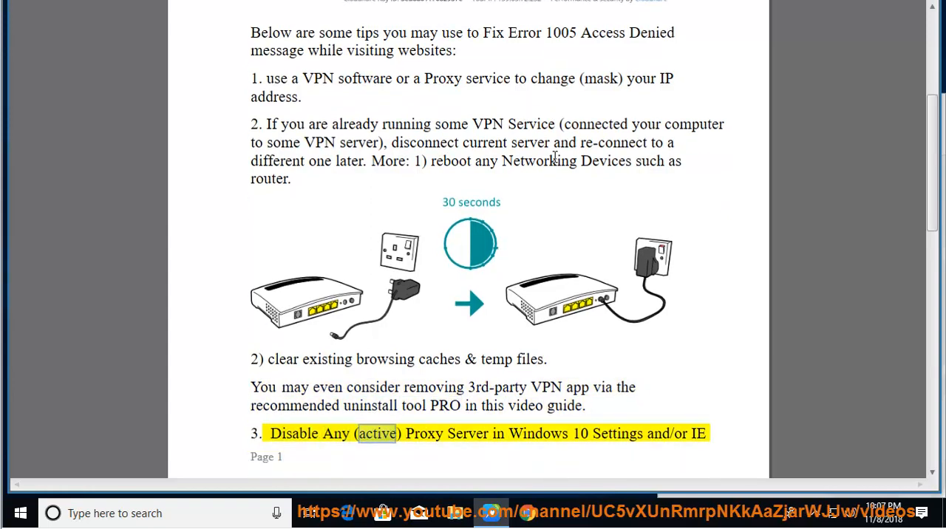
pyautogui.doubleClick(616, 433)
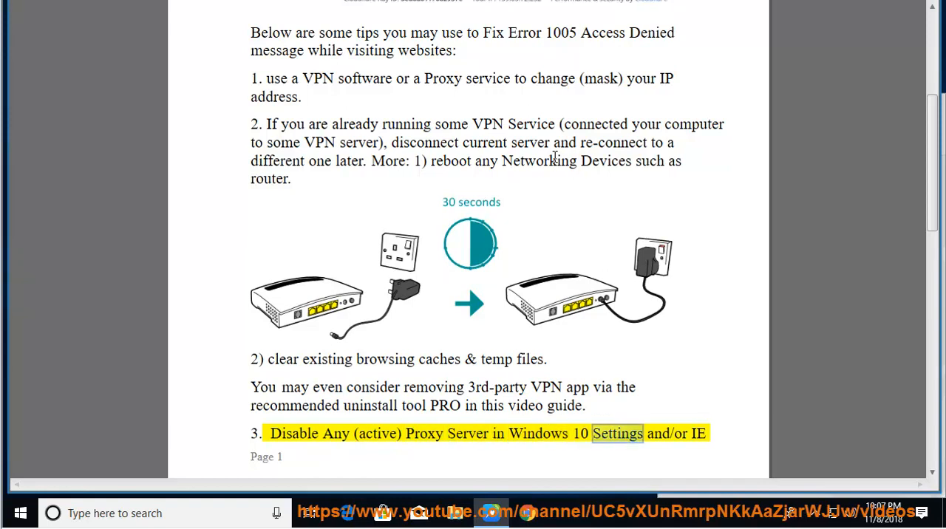
pyautogui.scroll(-3)
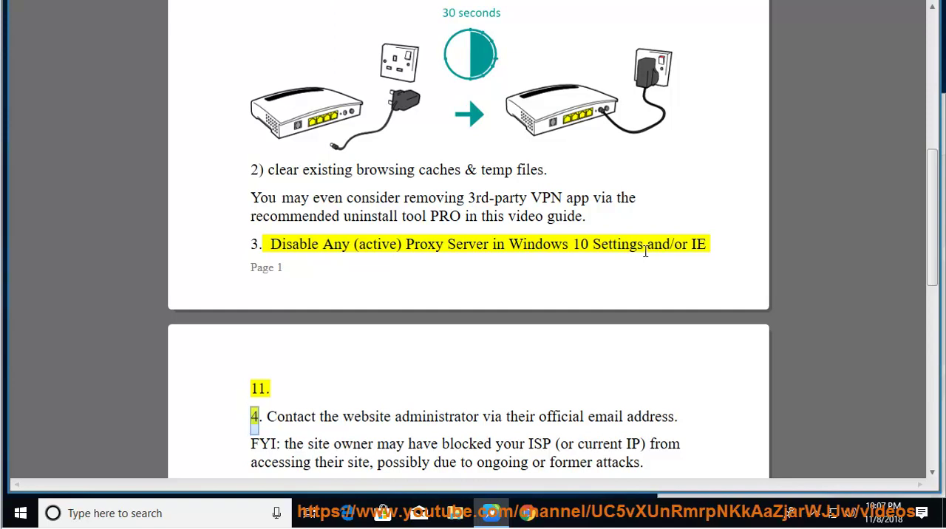
pyautogui.click(18, 513)
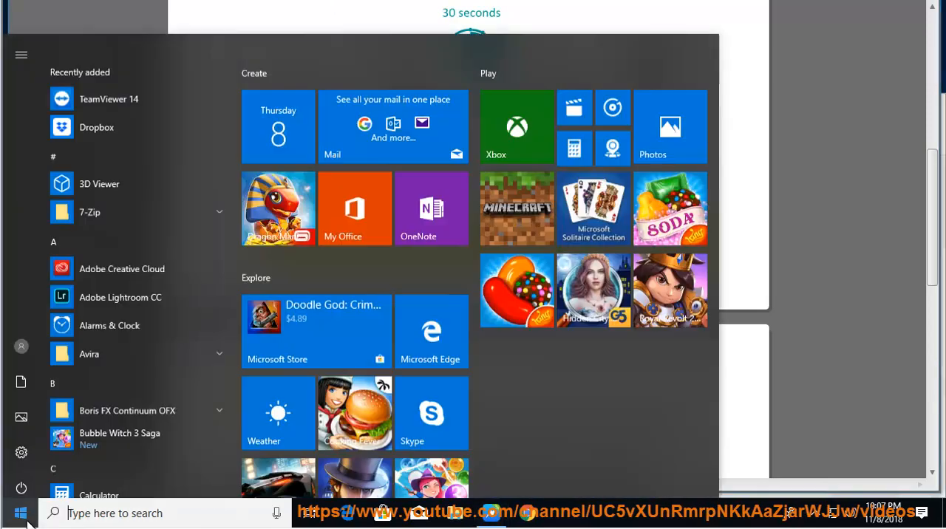
# Search Windows Settings for proxy and turn off 'Use a proxy server'
pyautogui.click(22, 453)
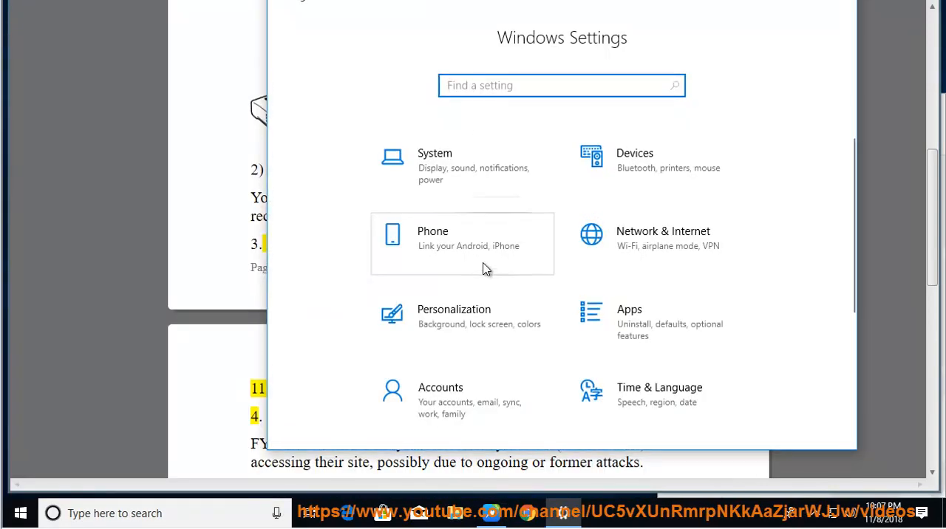
pyautogui.write('prox')
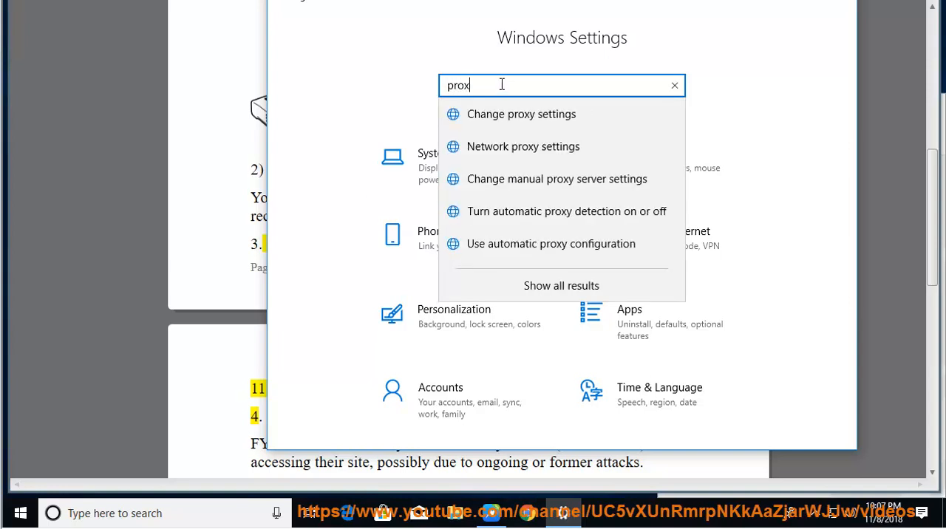
pyautogui.moveTo(545, 118)
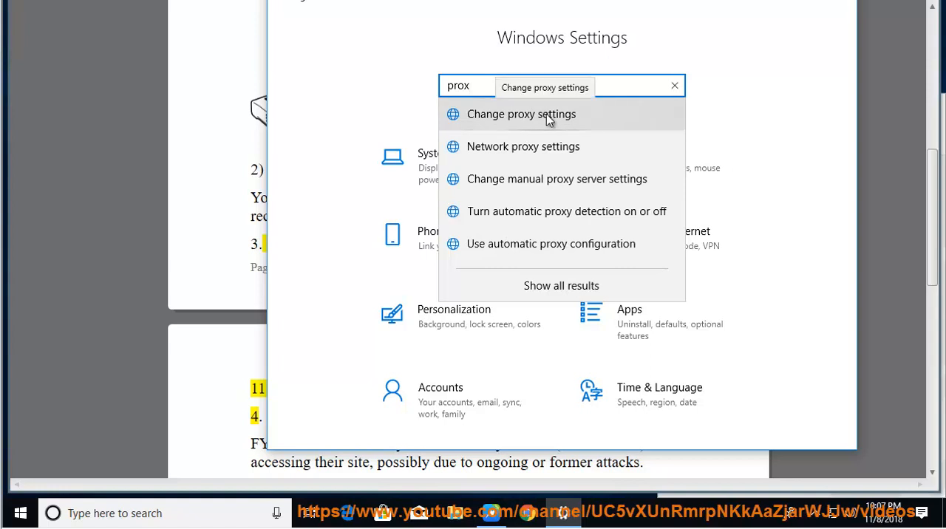
pyautogui.click(521, 114)
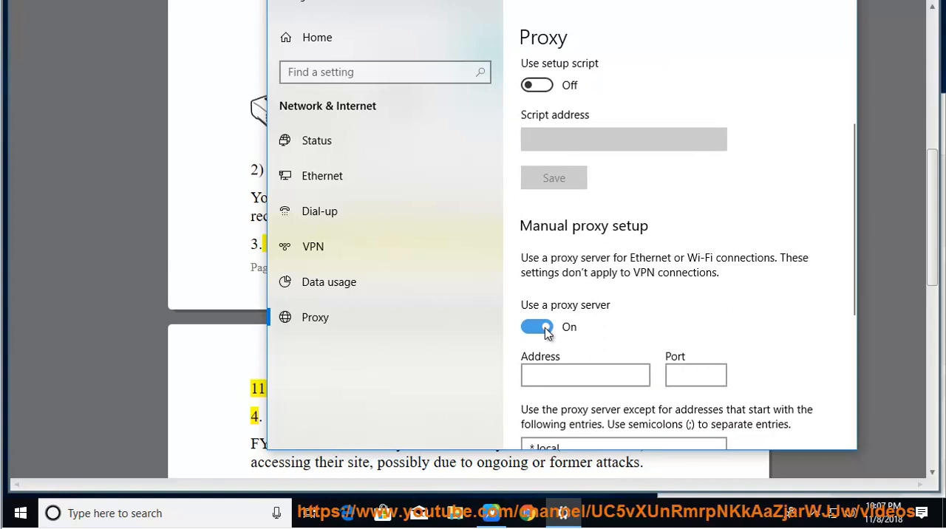
pyautogui.click(537, 326)
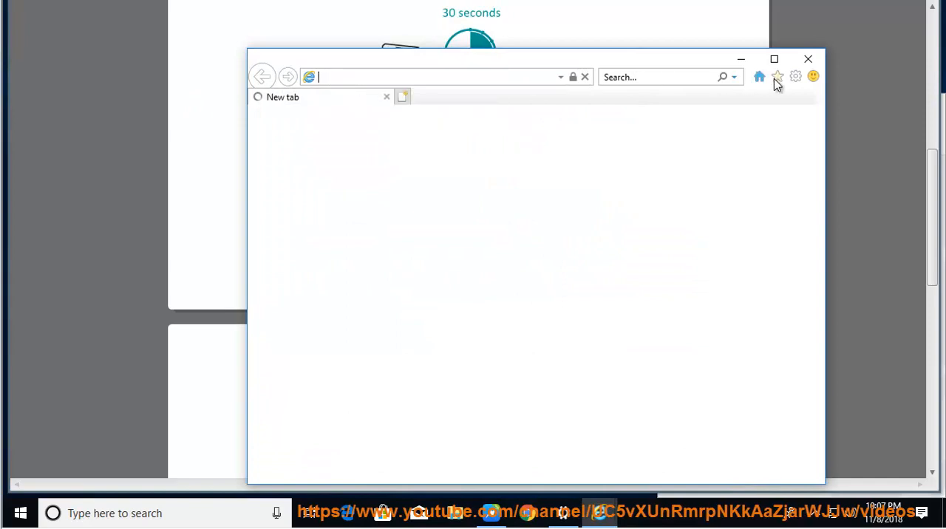
# Tick and then untick 'Use a proxy server for your LAN' in Internet Explorer's LAN settings
pyautogui.click(795, 76)
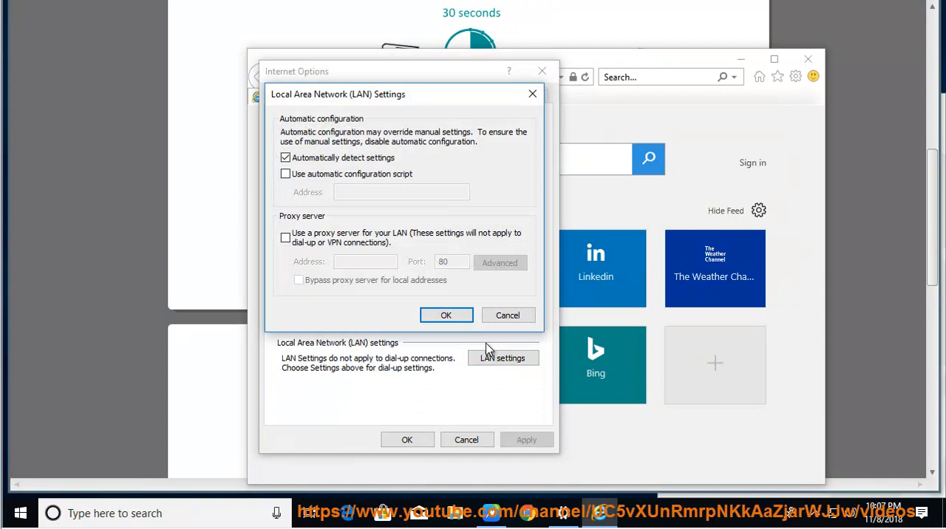
pyautogui.click(286, 238)
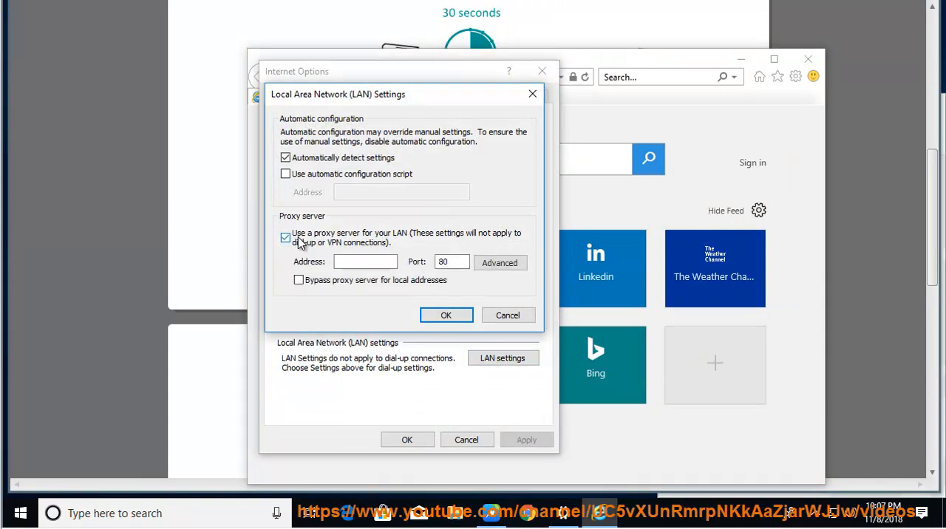
pyautogui.click(447, 314)
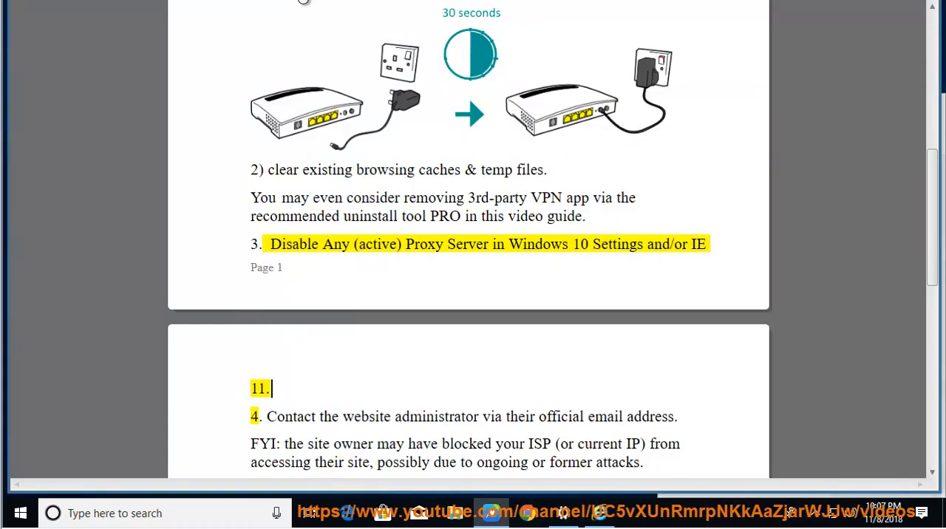
pyautogui.doubleClick(560, 417)
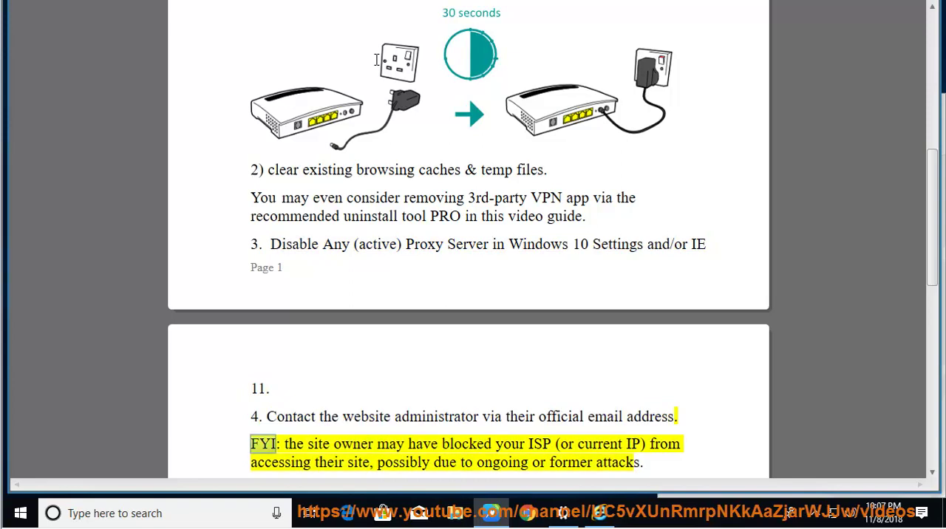
pyautogui.doubleClick(538, 443)
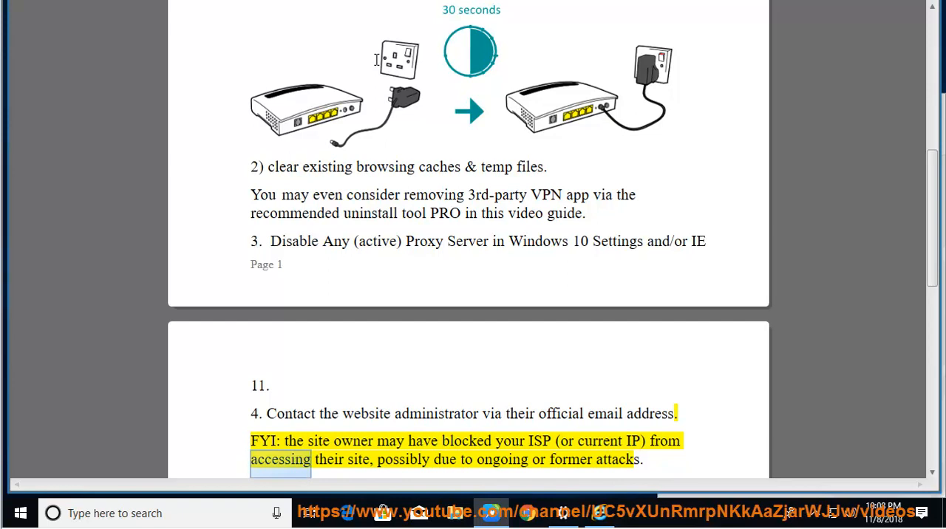
pyautogui.scroll(-3)
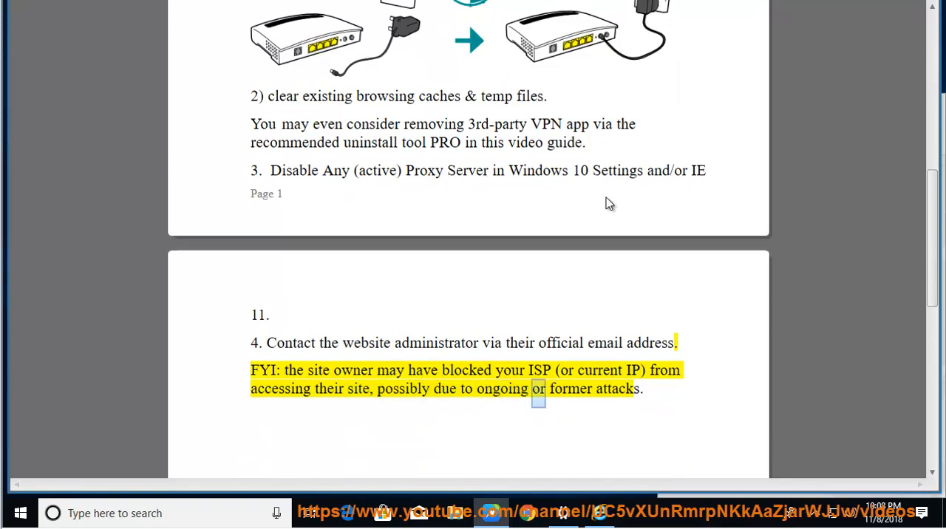